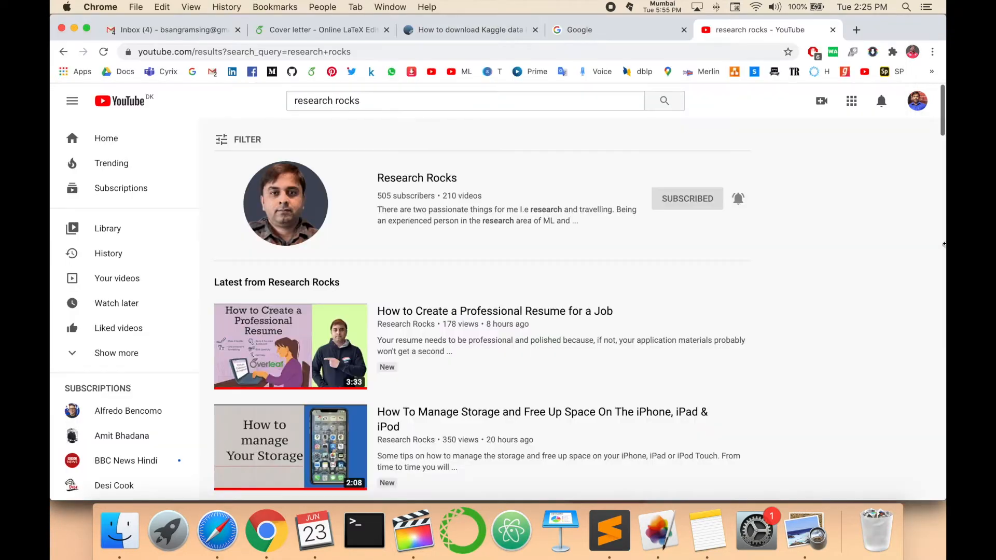
- Search Google for kaggle in a new tab and scan the results
left_click(855, 29)
type("k")
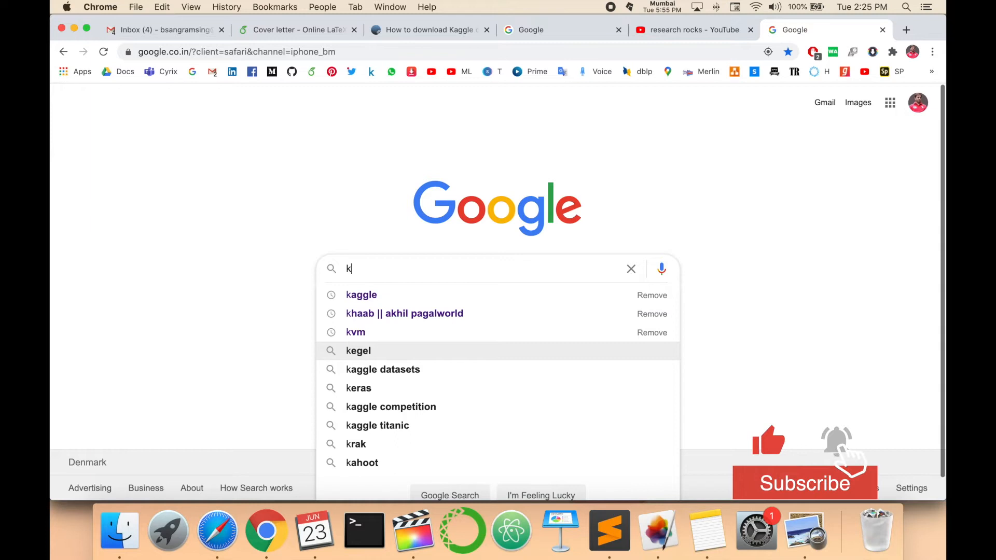
left_click(361, 295)
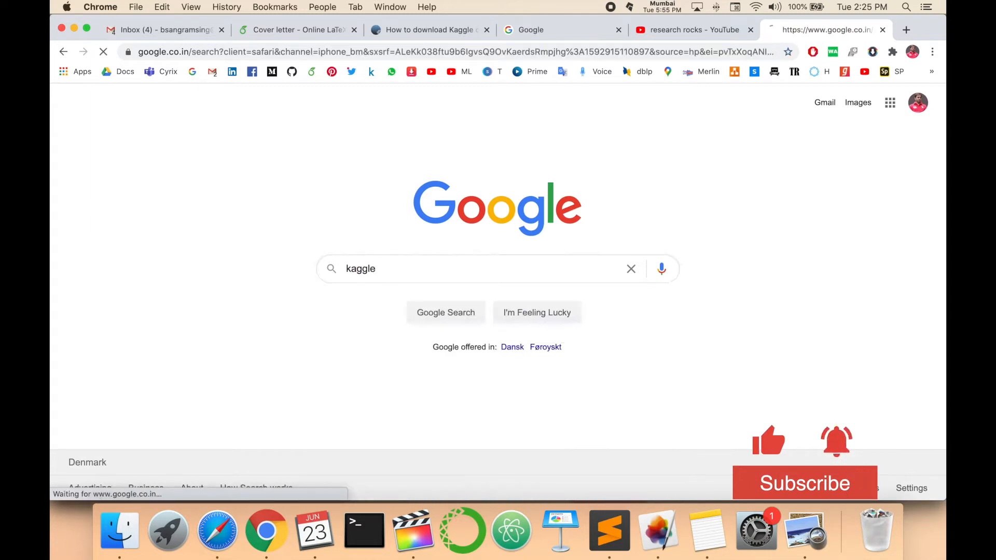
left_click(445, 312)
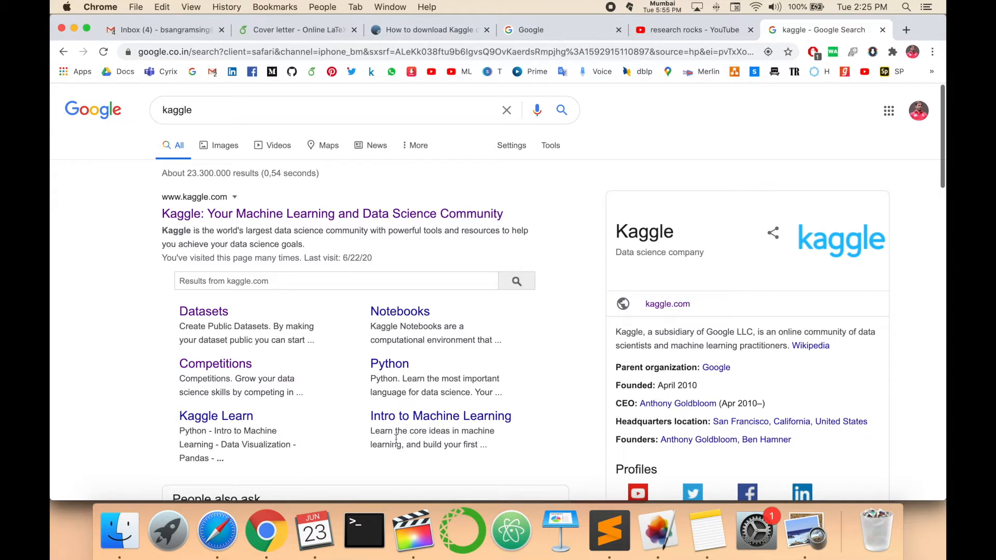
mouse_move(576, 364)
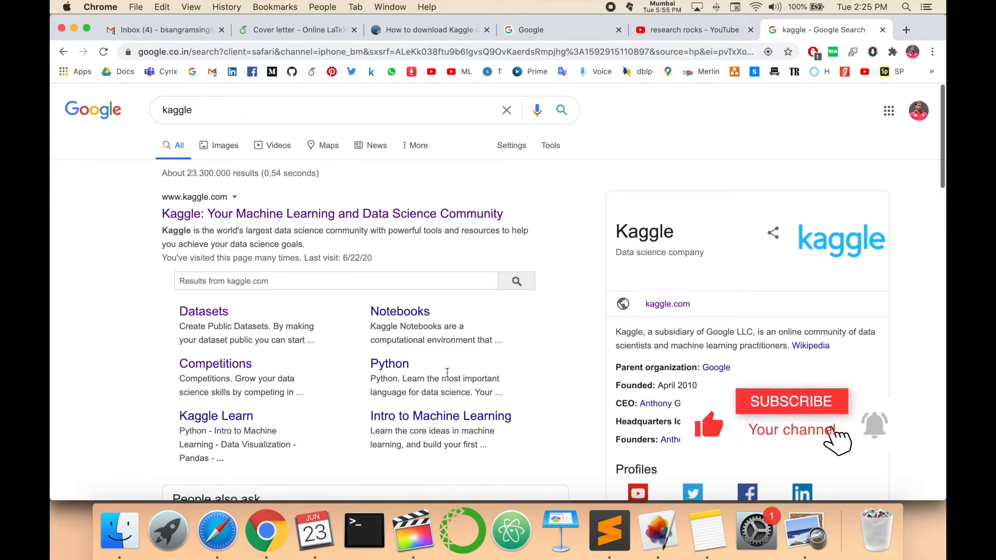
scroll("down", 3)
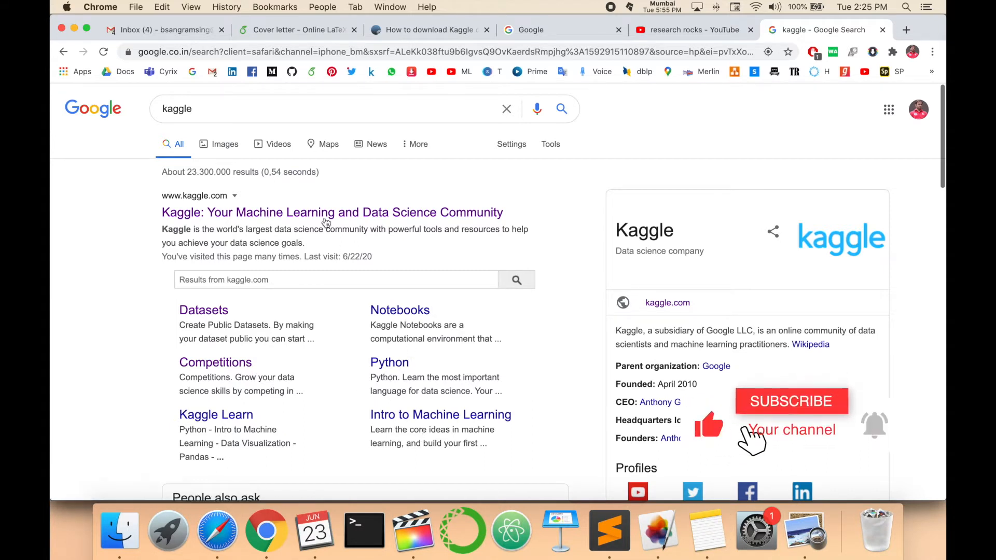
- Go to the Kaggle site from the first search result
left_click(332, 212)
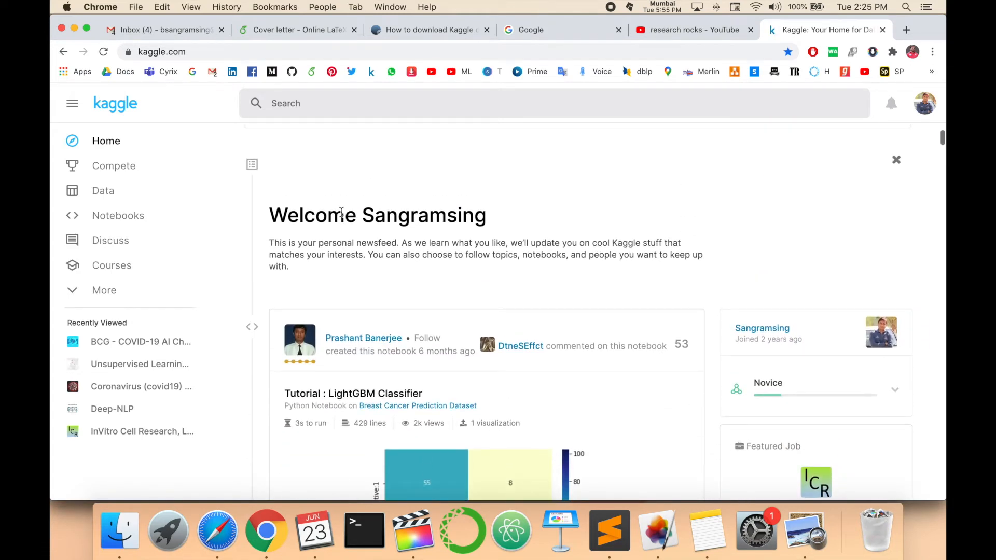
mouse_move(103, 191)
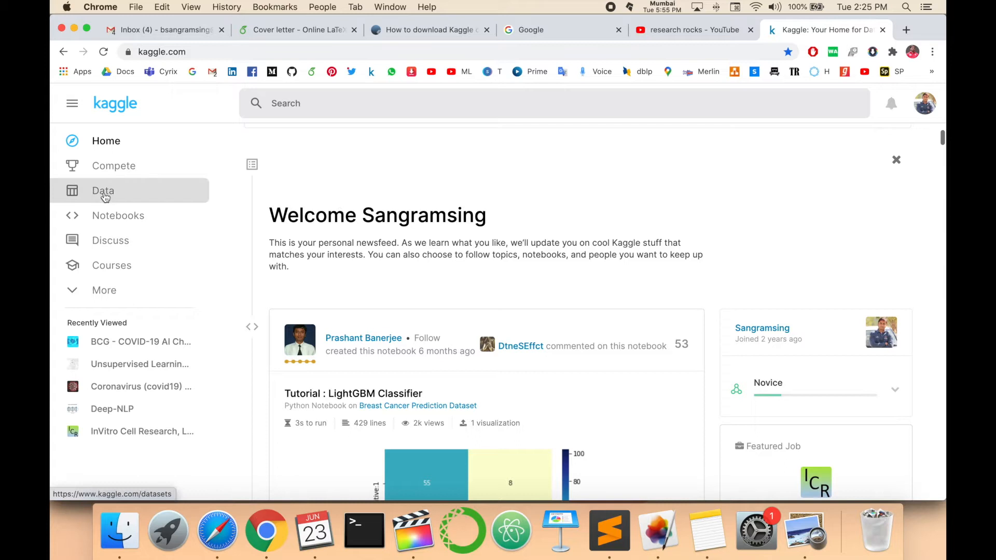
- Browse the Kaggle Datasets page, scrolling through the public datasets list
left_click(103, 191)
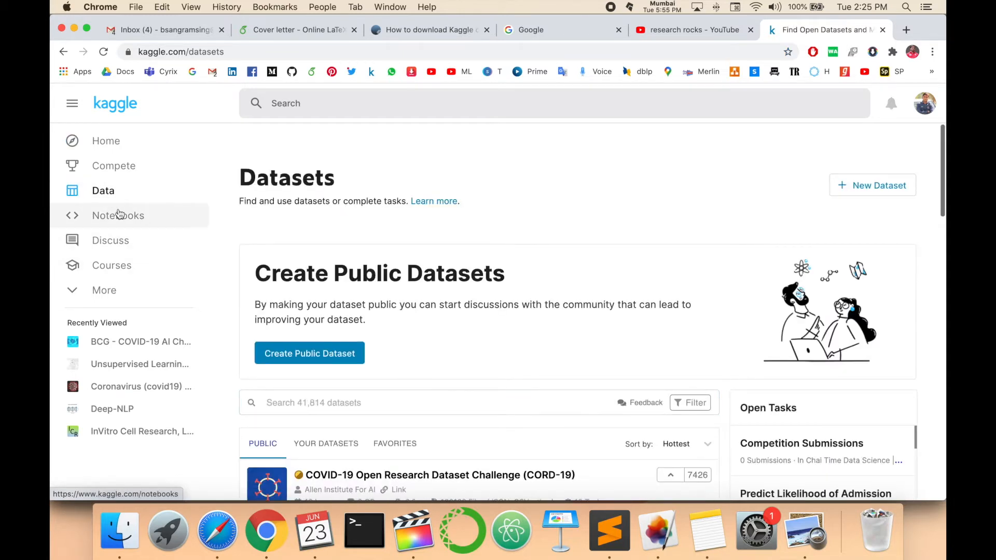
mouse_move(104, 291)
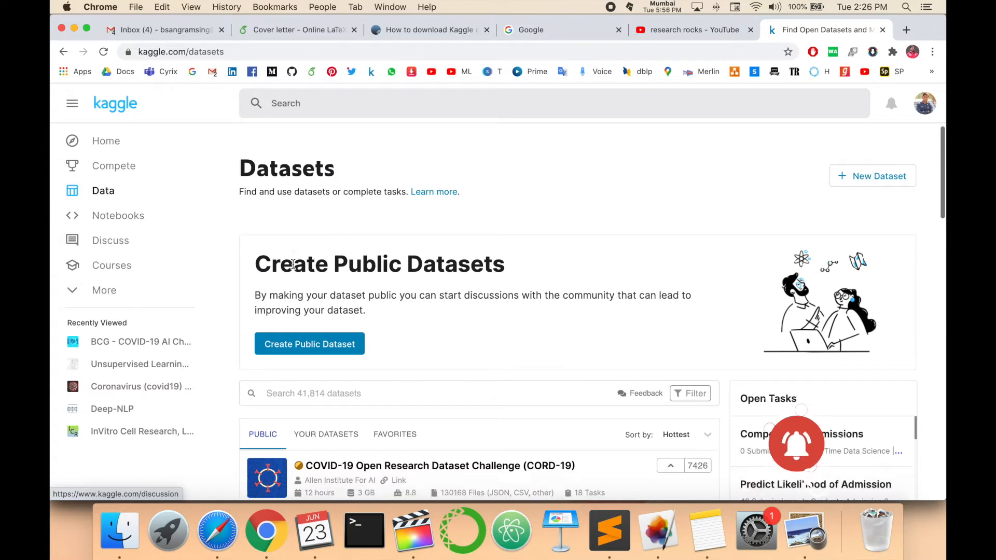
scroll("down", 3)
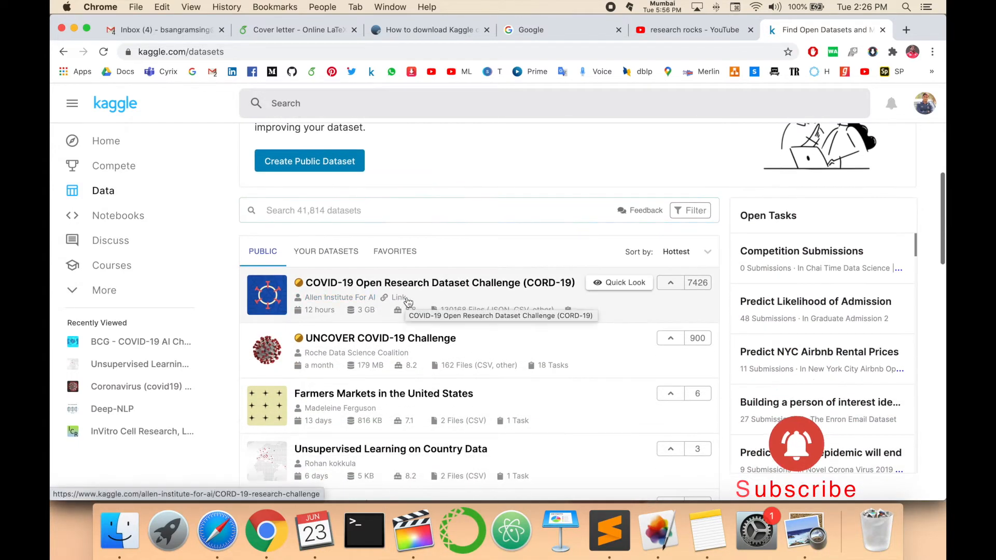
scroll("down", 3)
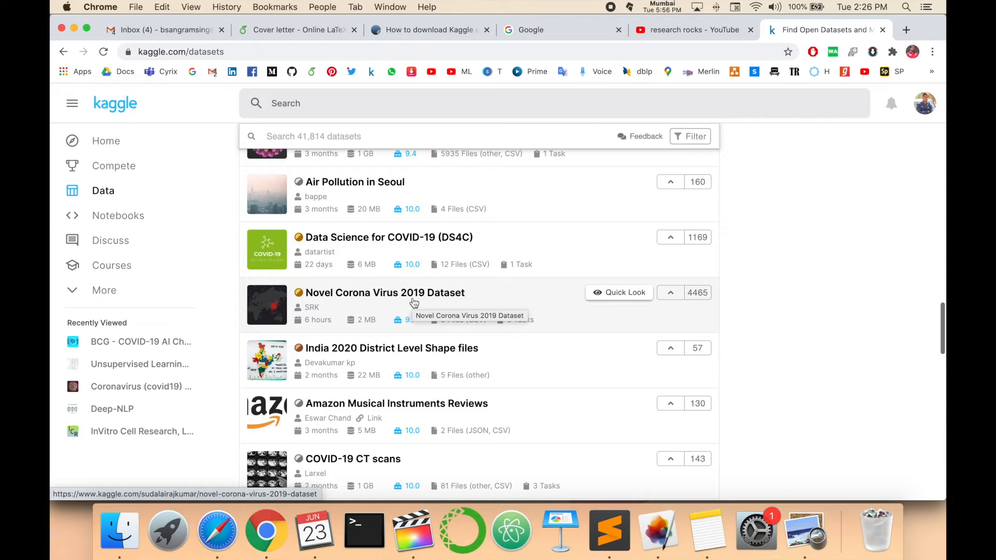
scroll("down", 3)
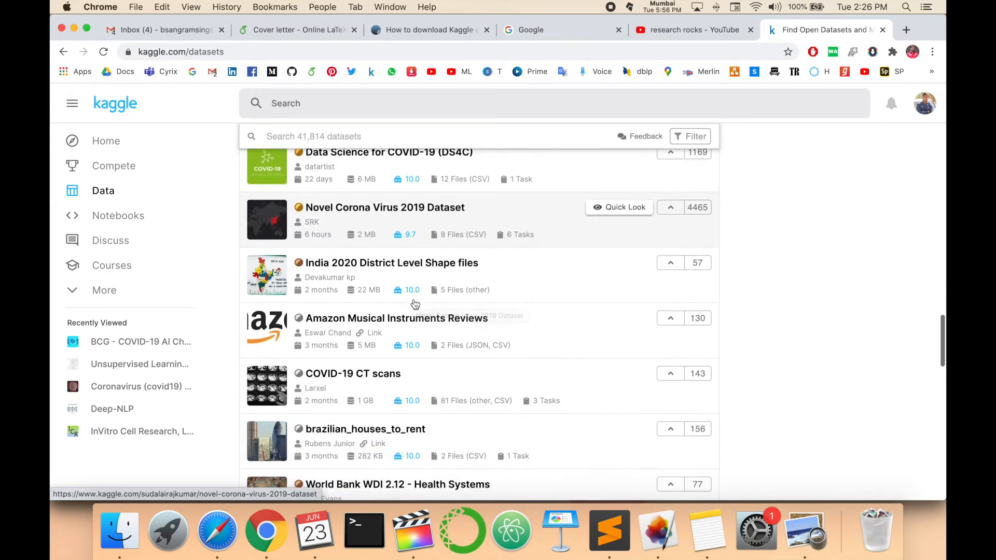
scroll("down", 3)
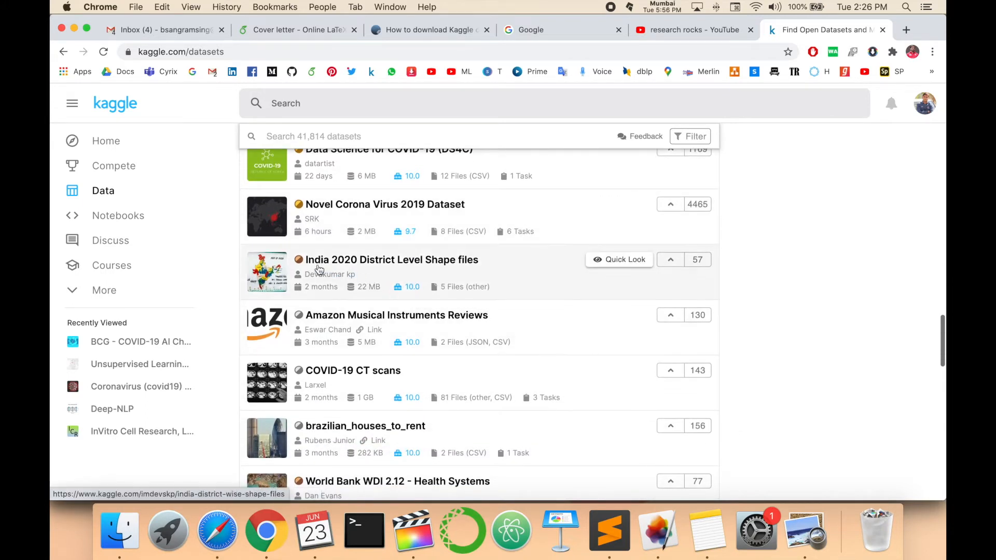
mouse_move(441, 268)
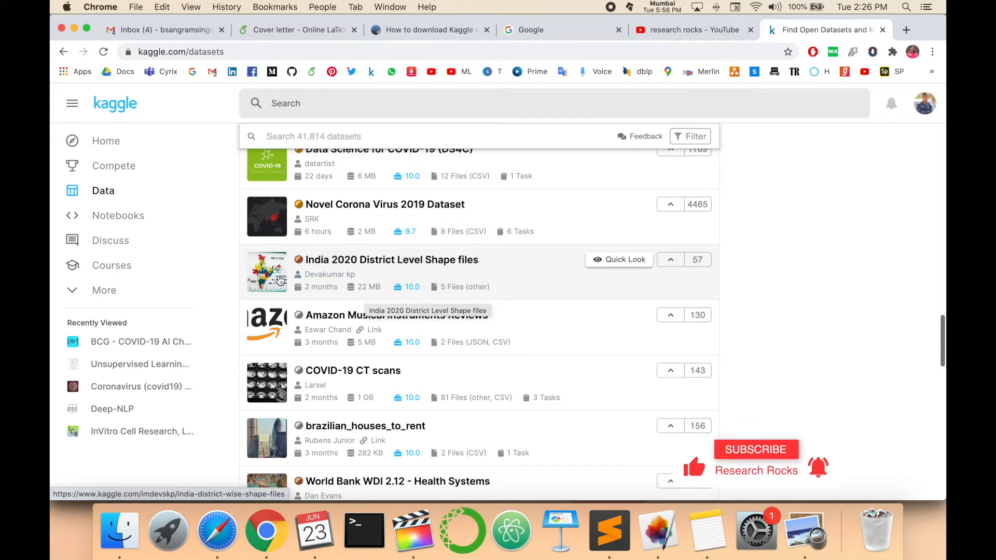
scroll("down", 3)
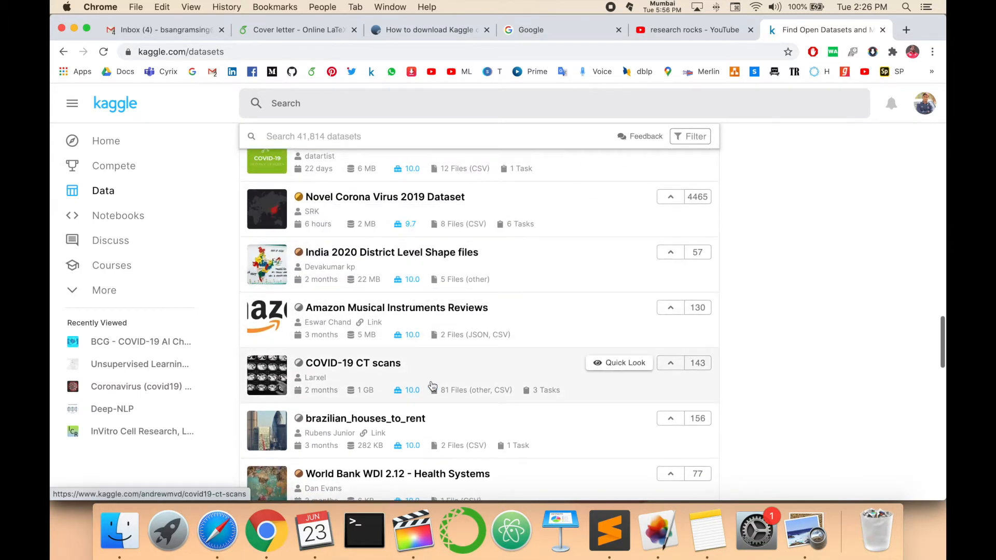
mouse_move(432, 386)
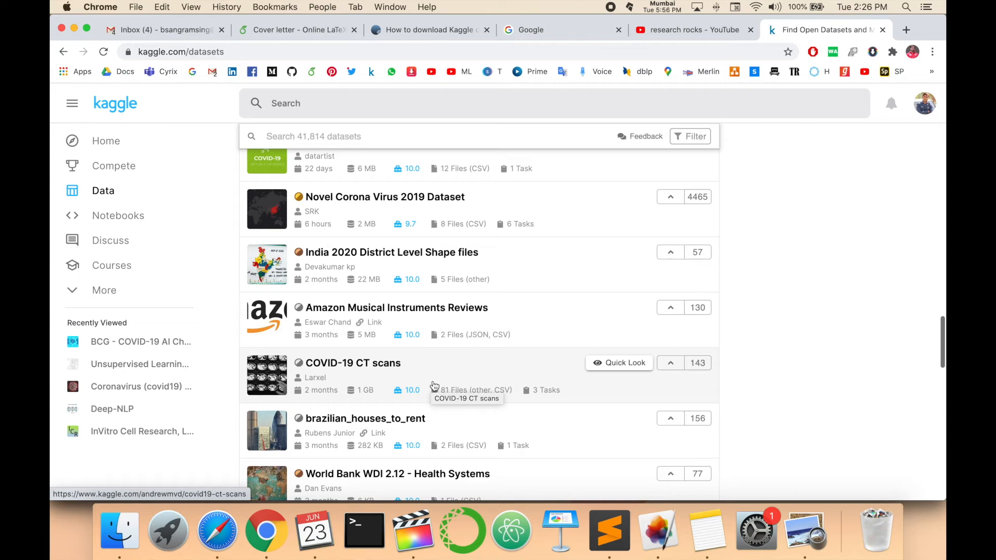
scroll("down", 3)
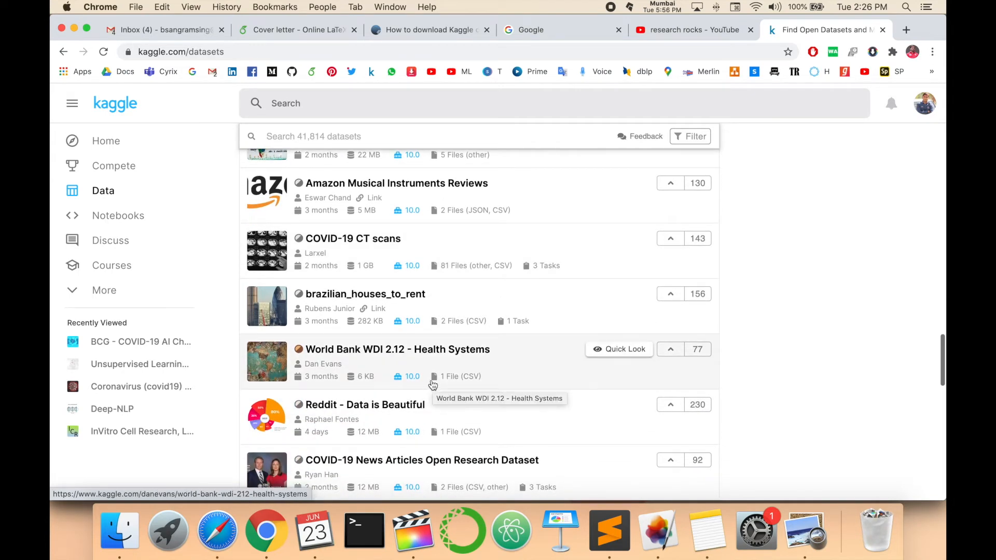
scroll("down", 3)
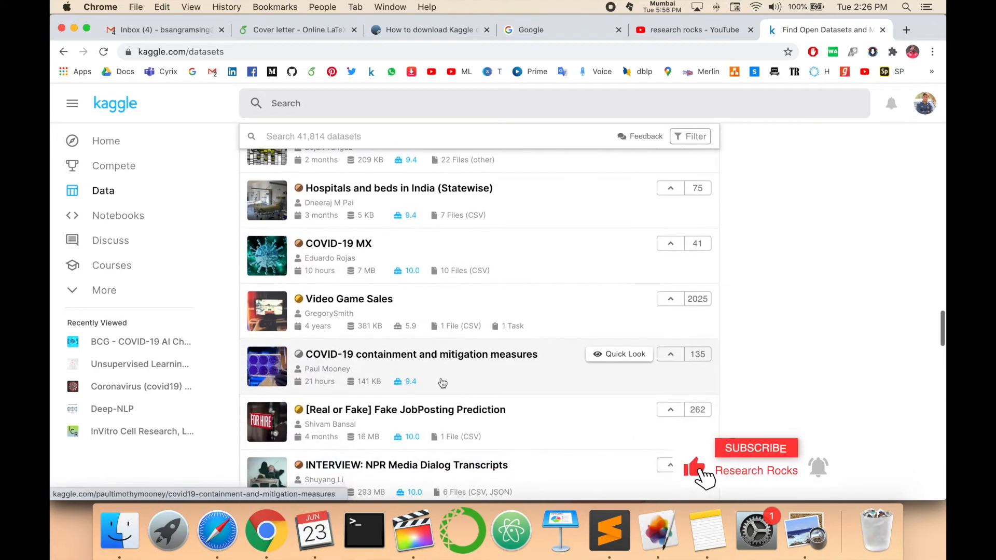
scroll("down", 3)
type("nlp")
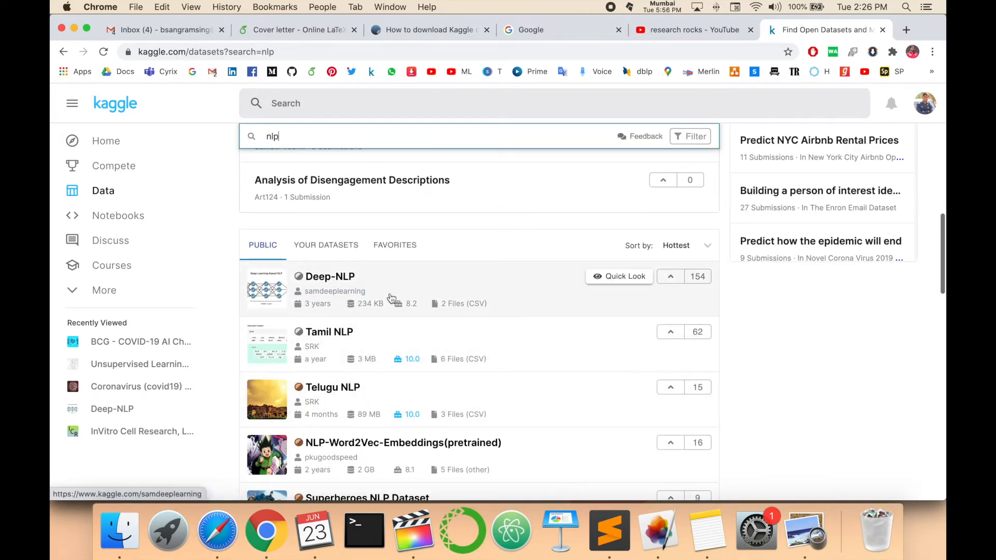
- Scroll through the nlp dataset results before switching the query to covid
scroll("down", 3)
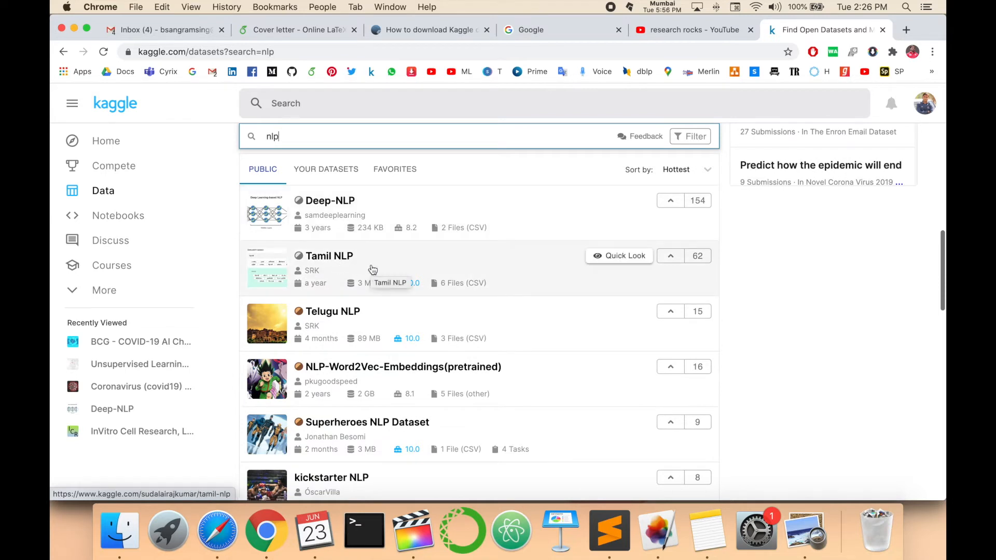
scroll("down", 3)
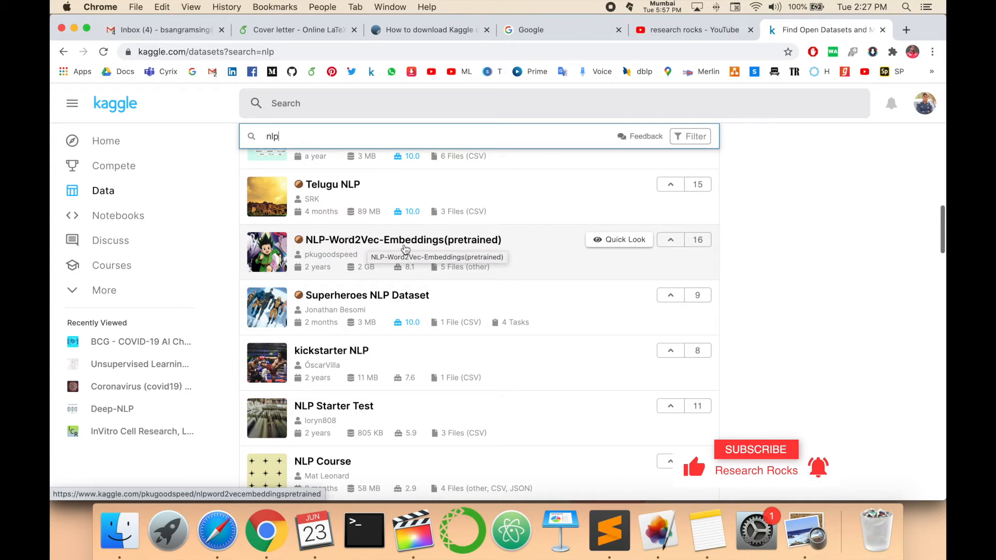
scroll("down", 3)
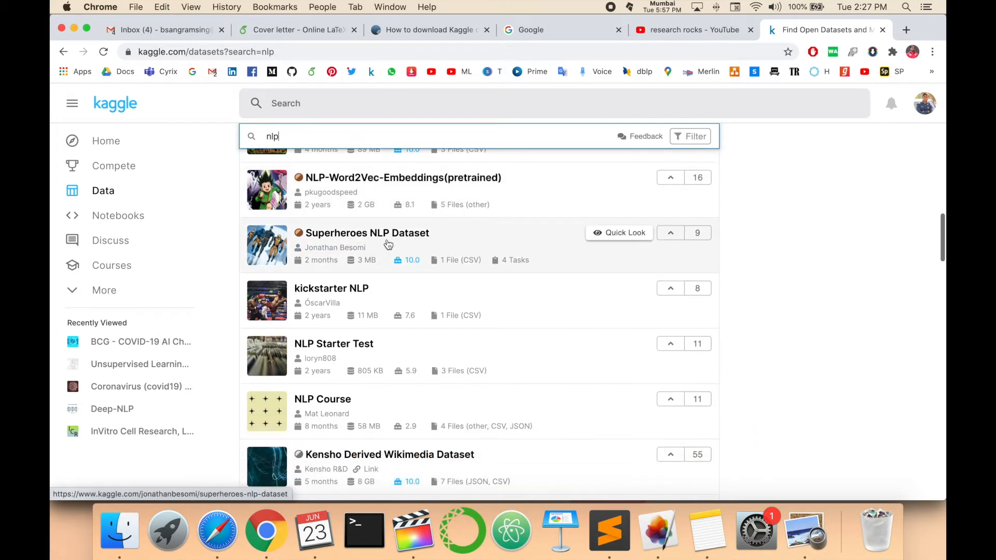
scroll("down", 3)
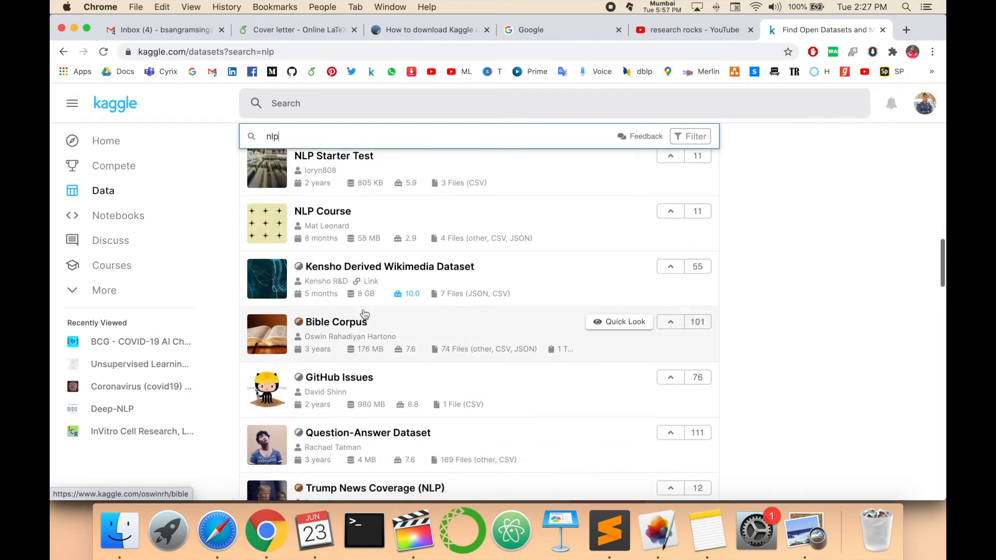
scroll("down", 3)
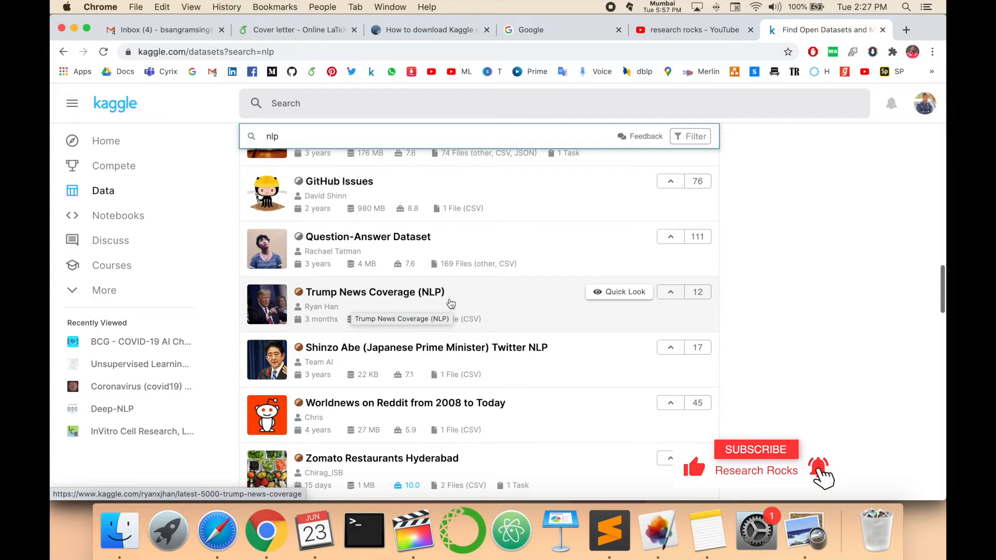
scroll("down", 3)
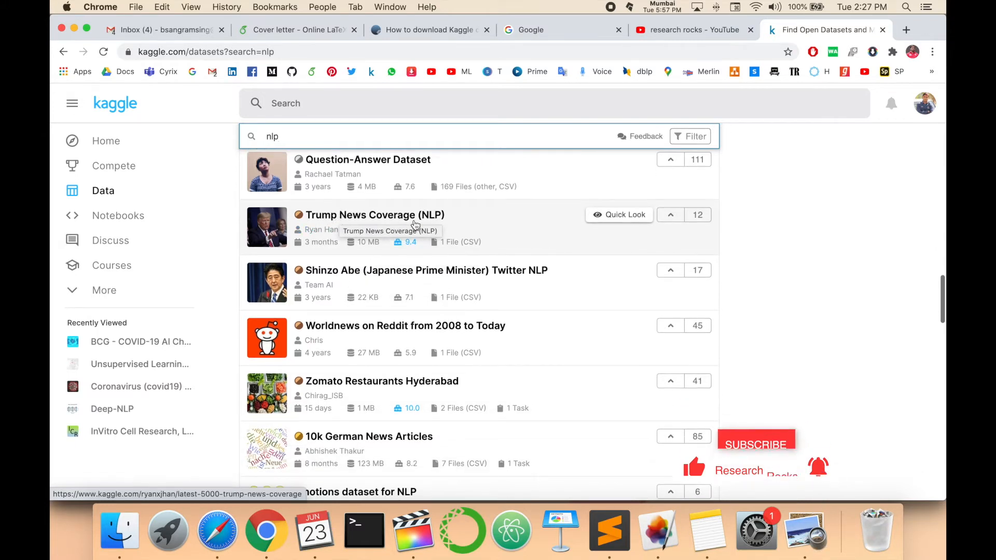
mouse_move(365, 333)
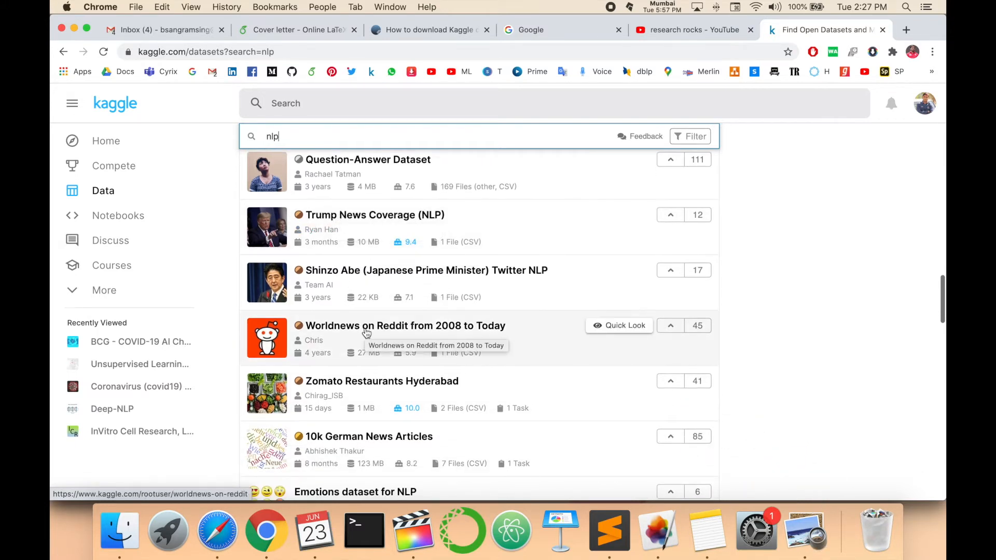
mouse_move(440, 280)
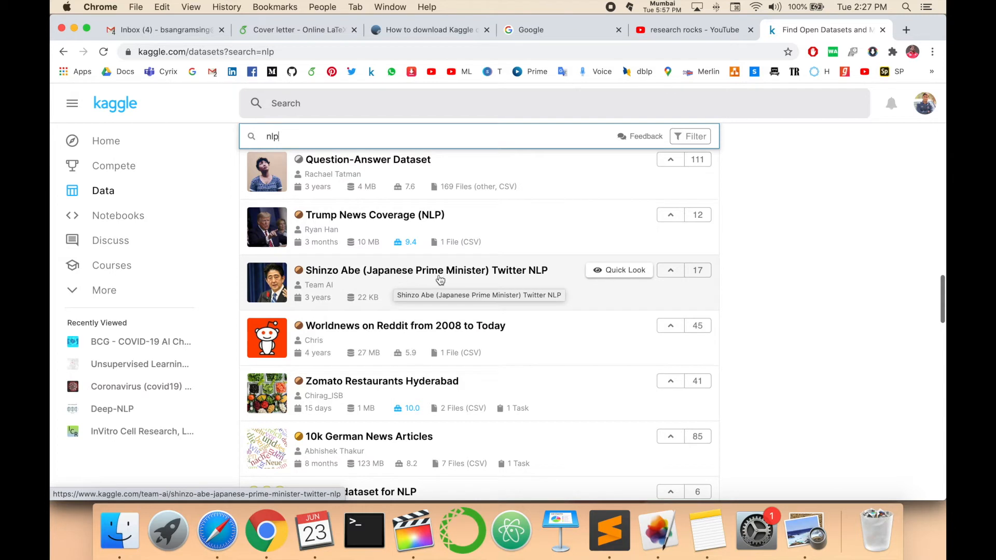
scroll("down", 3)
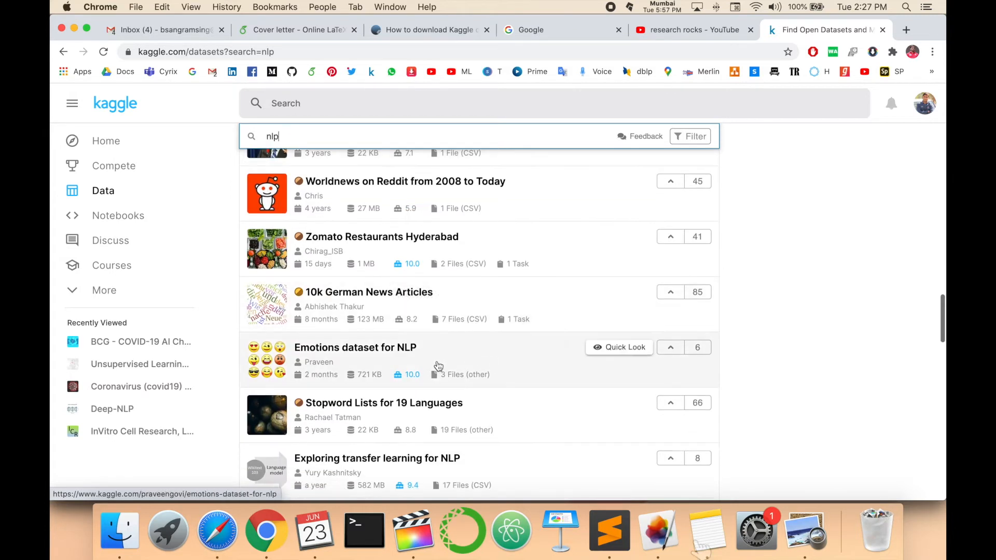
scroll("down", 3)
type("covid")
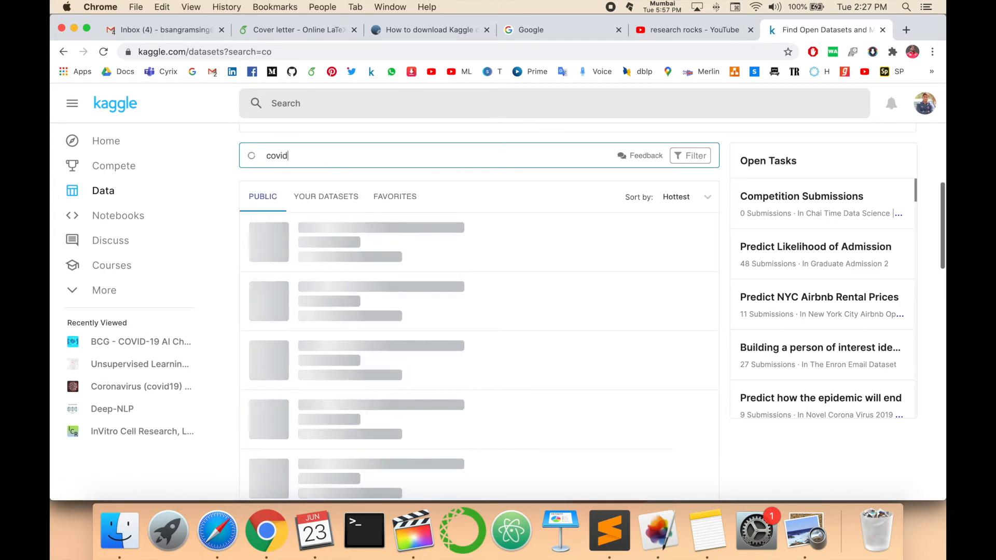
- Complete the query as covid19 and scroll through the matching datasets
type("19")
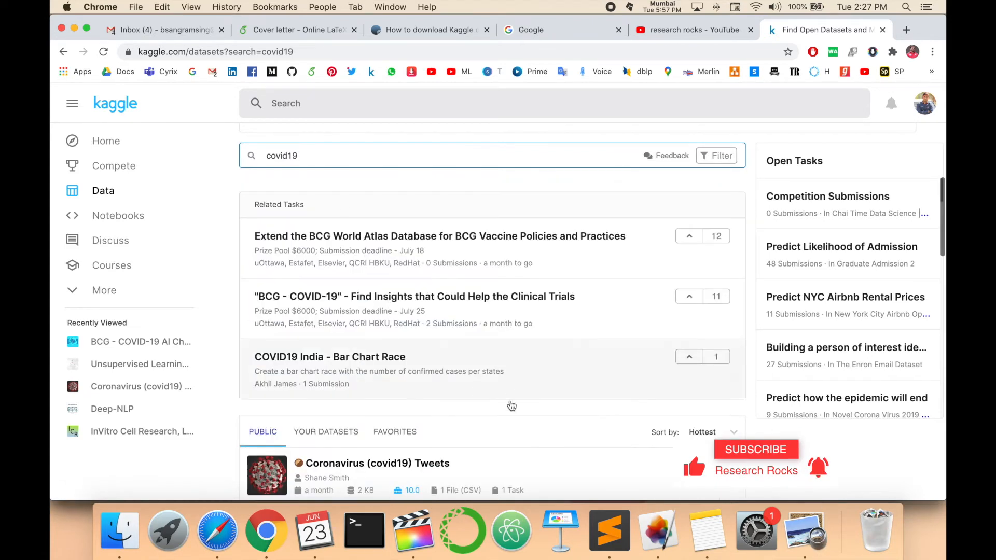
scroll("down", 3)
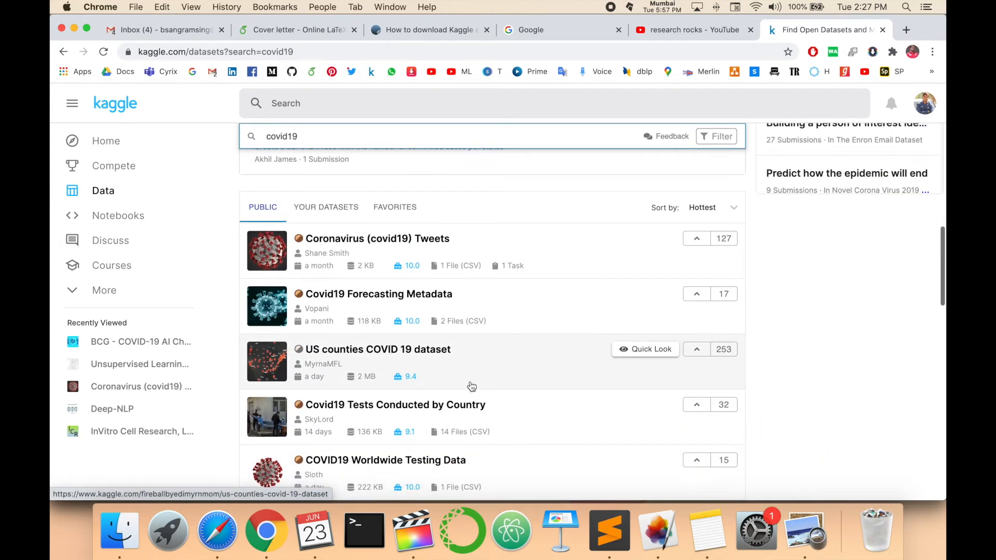
mouse_move(424, 247)
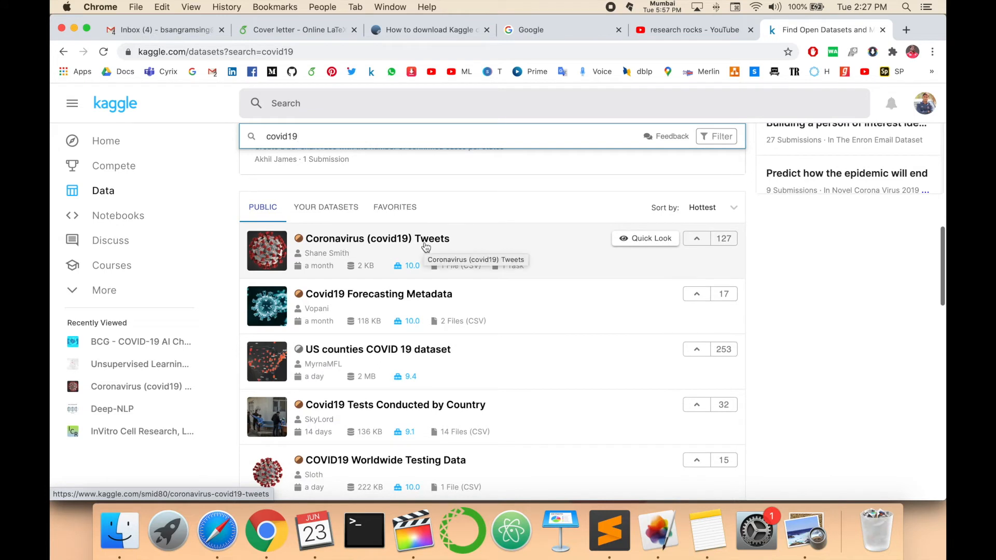
scroll("down", 3)
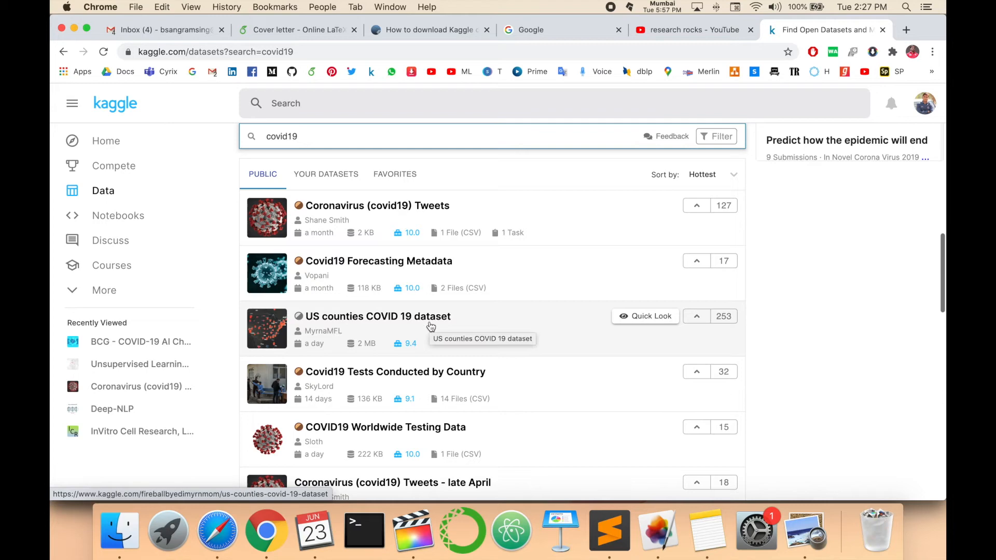
scroll("down", 3)
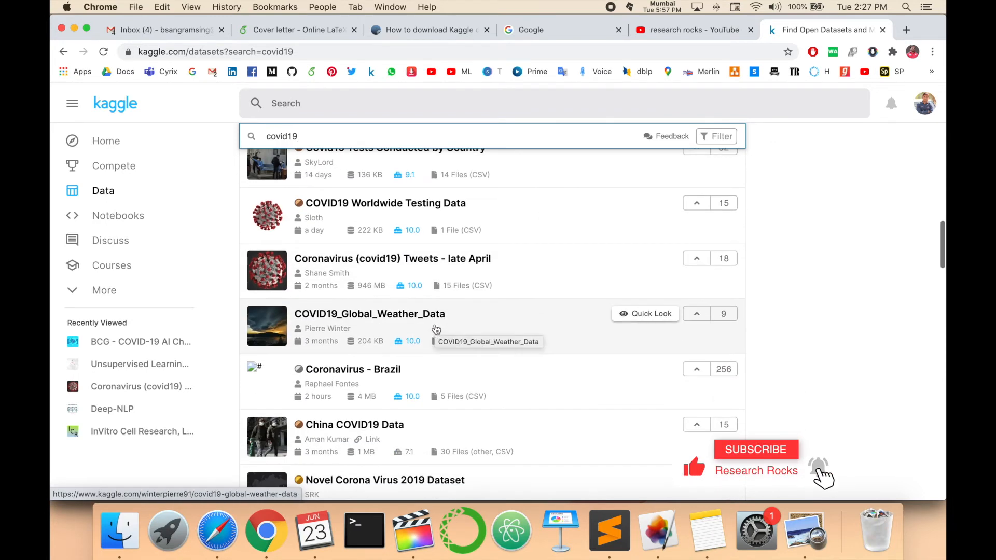
scroll("down", 3)
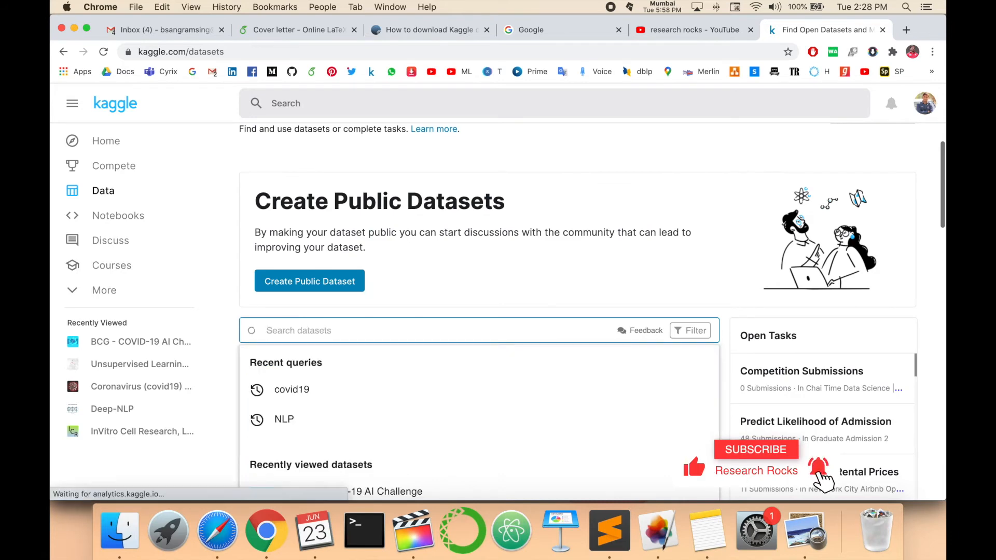
- Search datasets for MNIST and look over the results
type("MNIST")
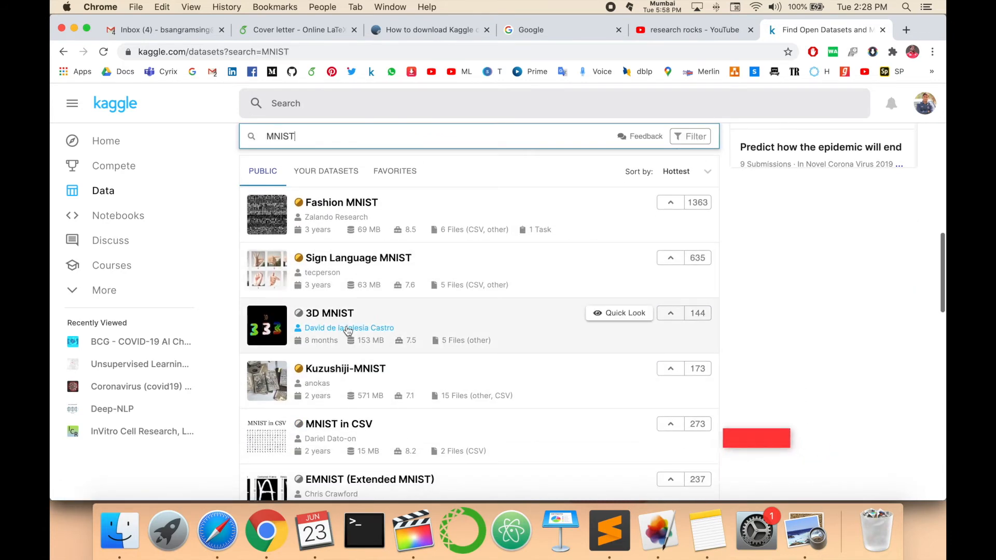
scroll("down", 3)
type("speech")
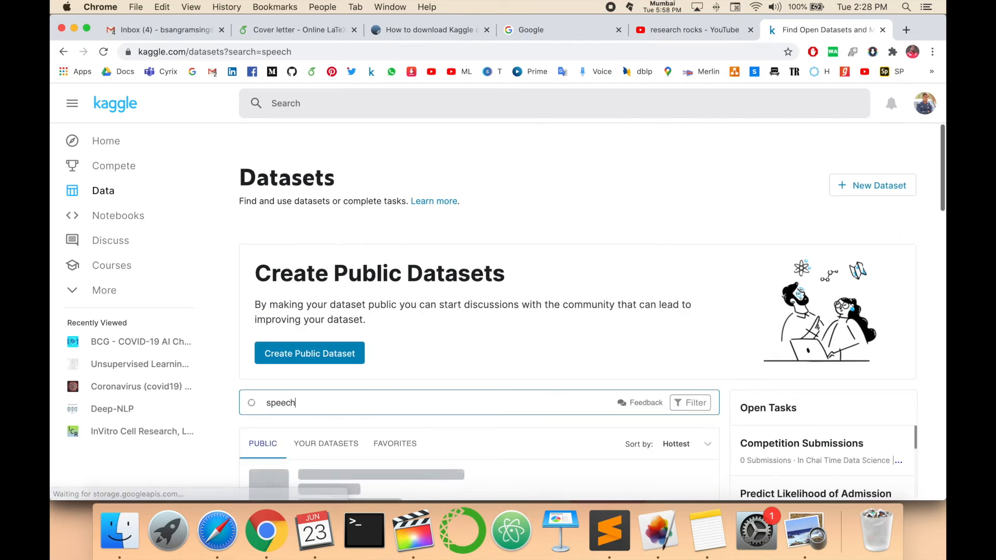
- Scroll through the speech dataset results and back up to the list top
scroll("down", 3)
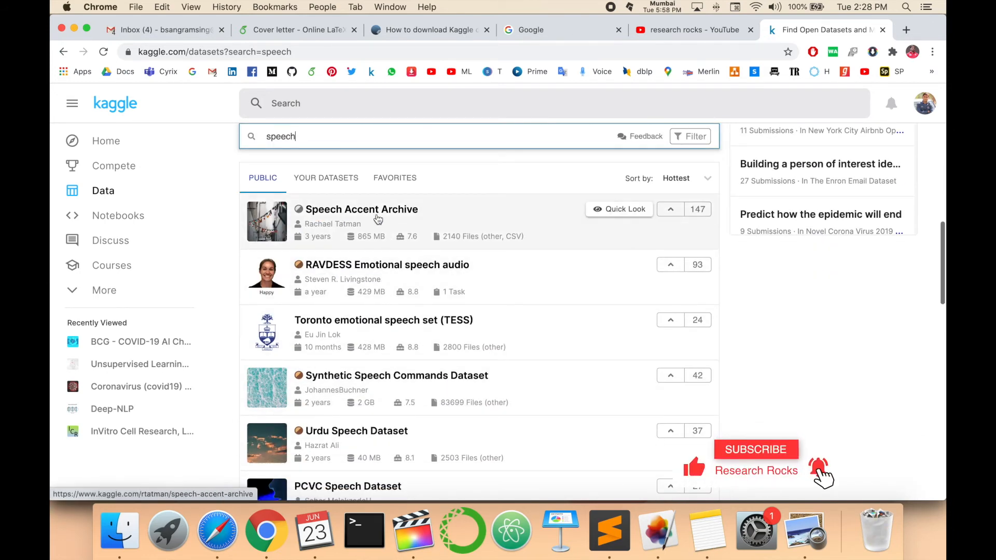
scroll("down", 3)
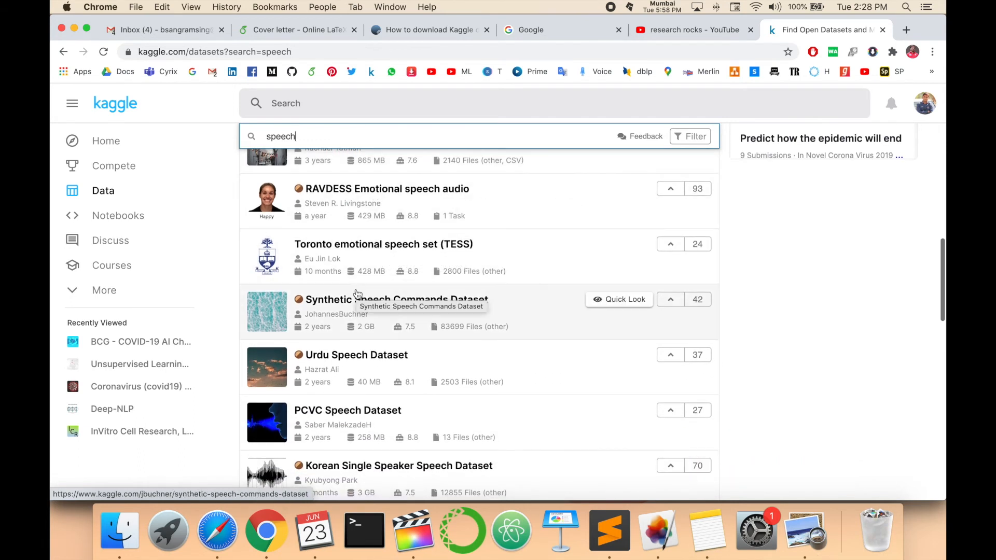
mouse_move(387, 321)
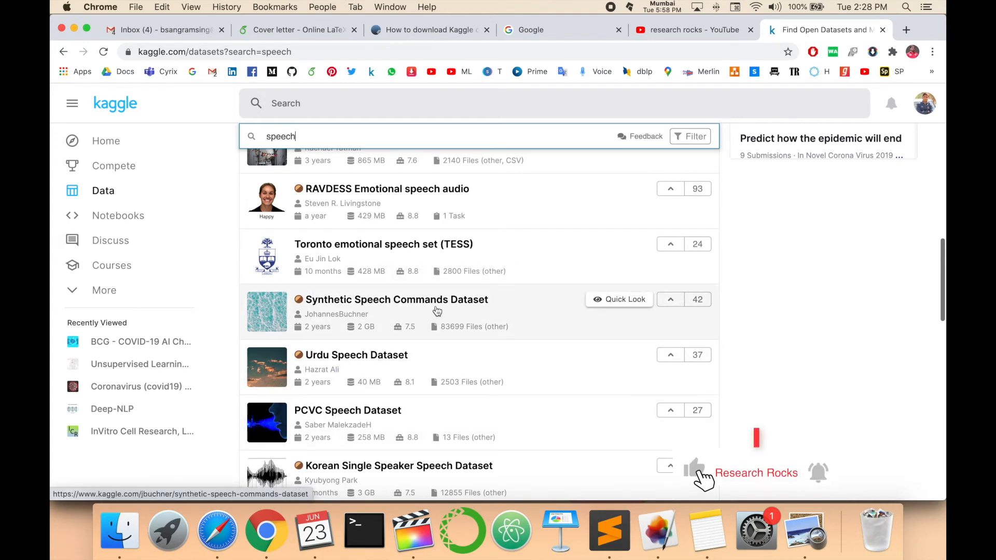
scroll("down", 3)
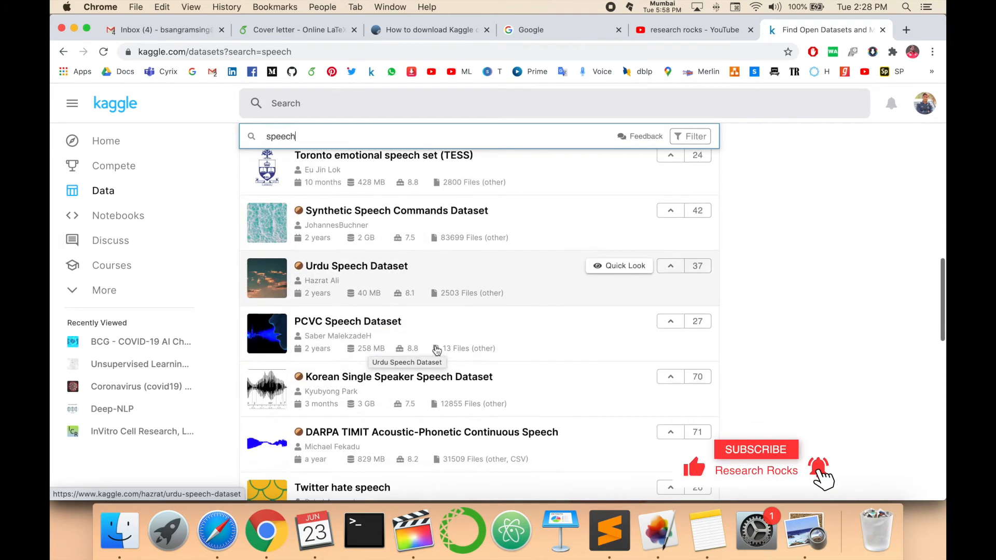
scroll("down", 3)
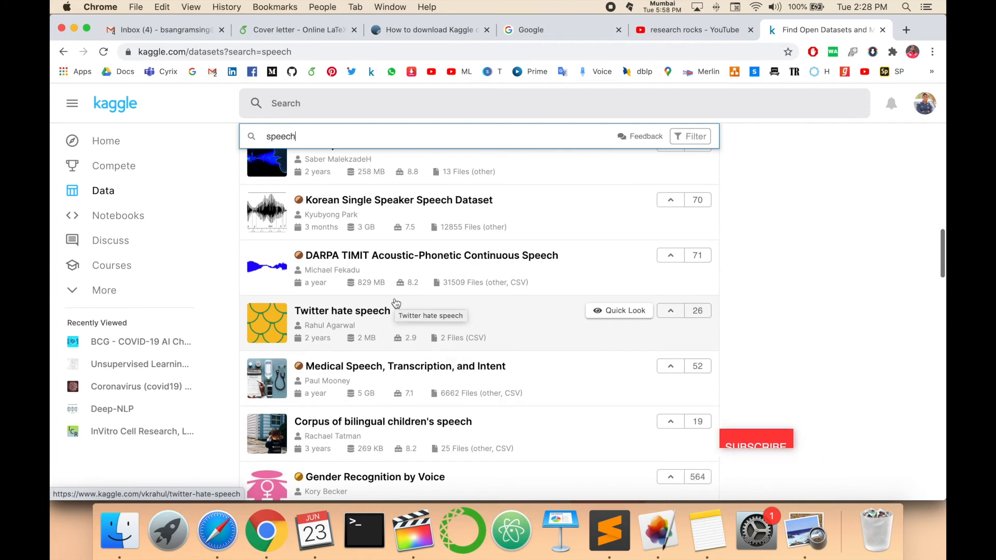
scroll("down", 3)
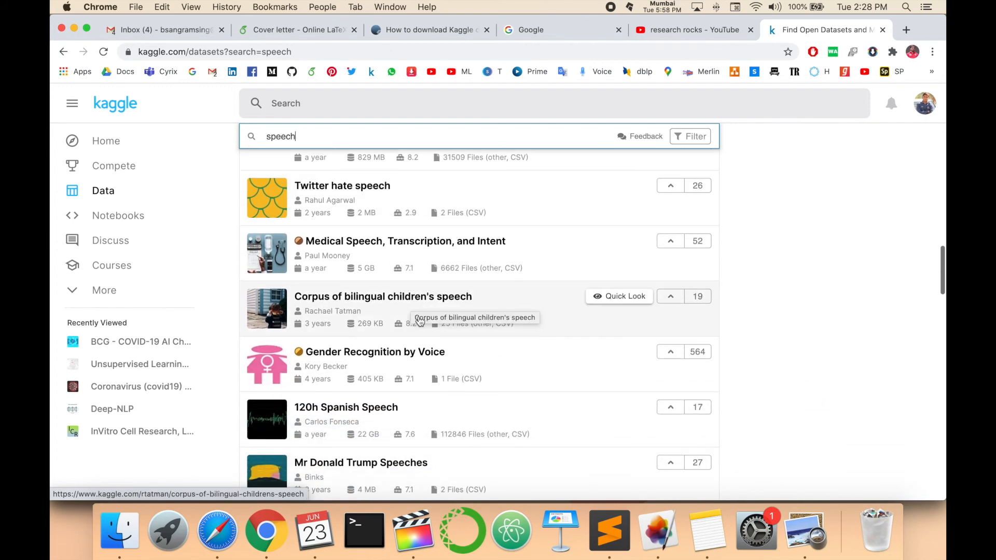
scroll("down", 3)
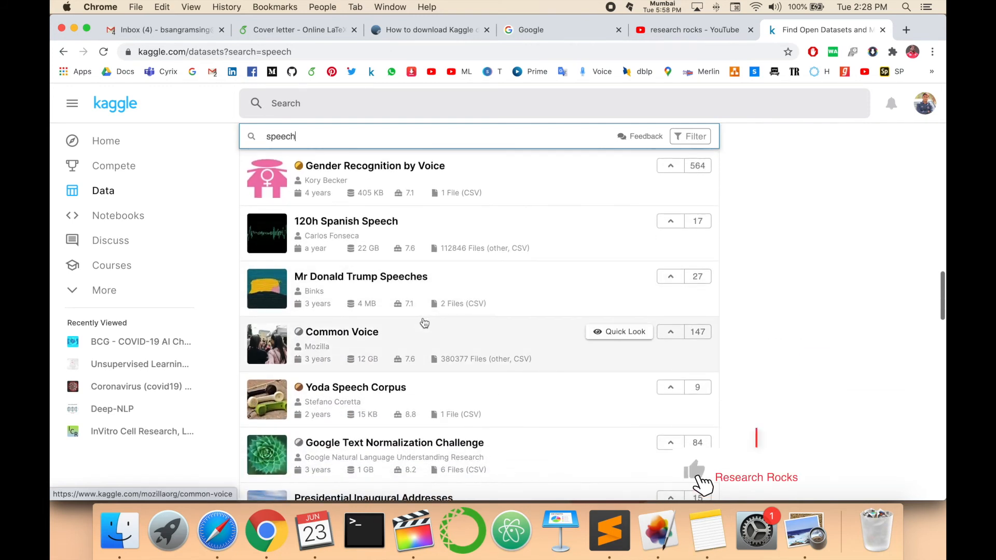
scroll("down", 3)
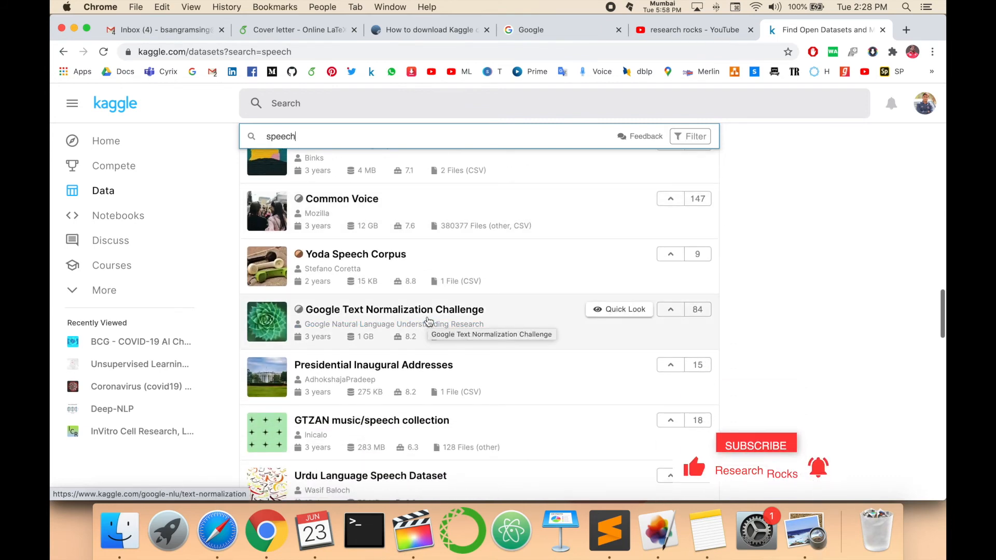
scroll("up", 3)
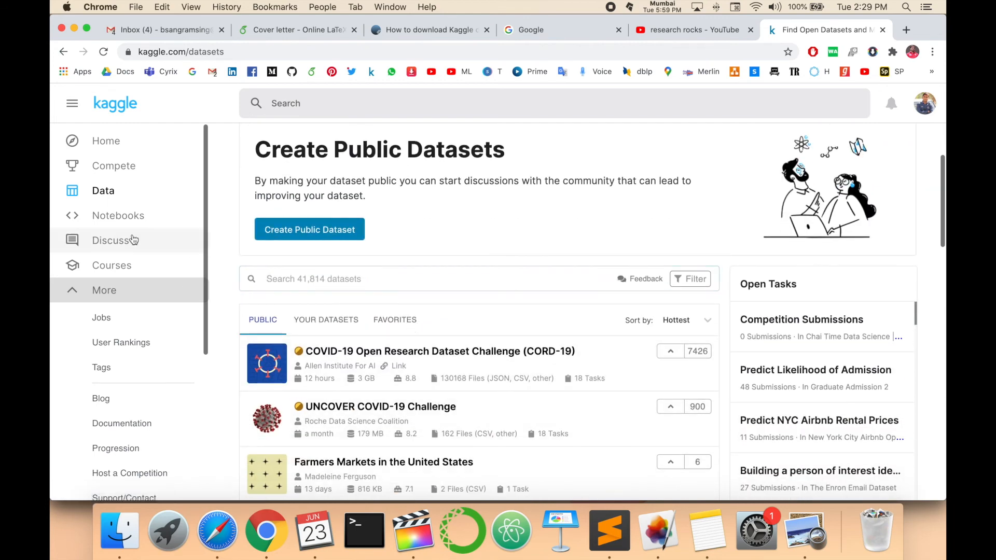
- Visit the Notebooks section briefly, then return to the Kaggle home page
left_click(118, 215)
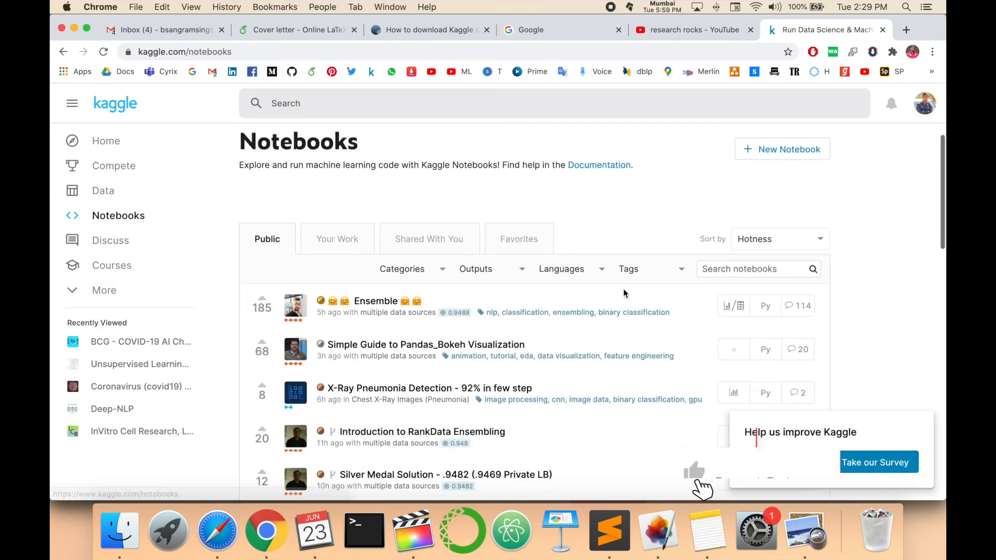
scroll("down", 3)
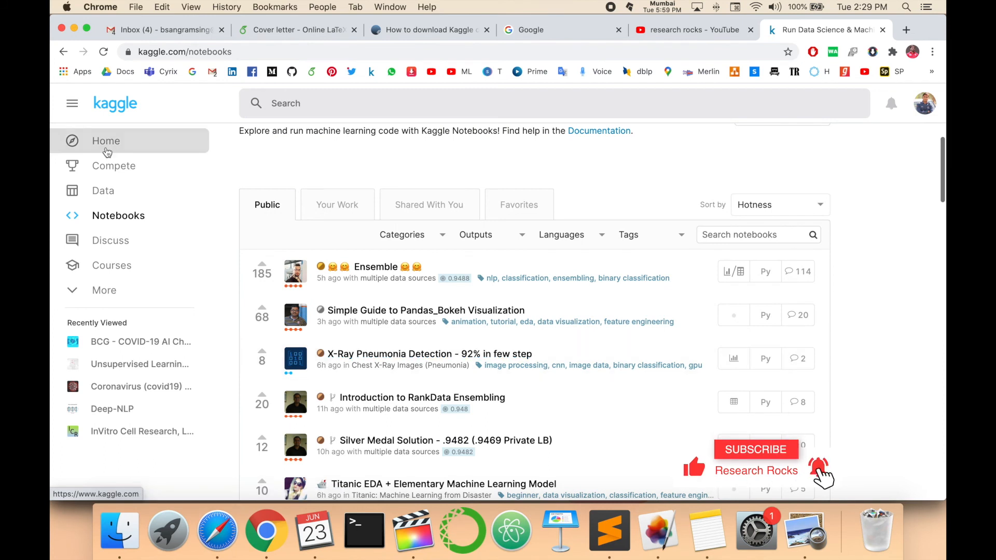
left_click(106, 140)
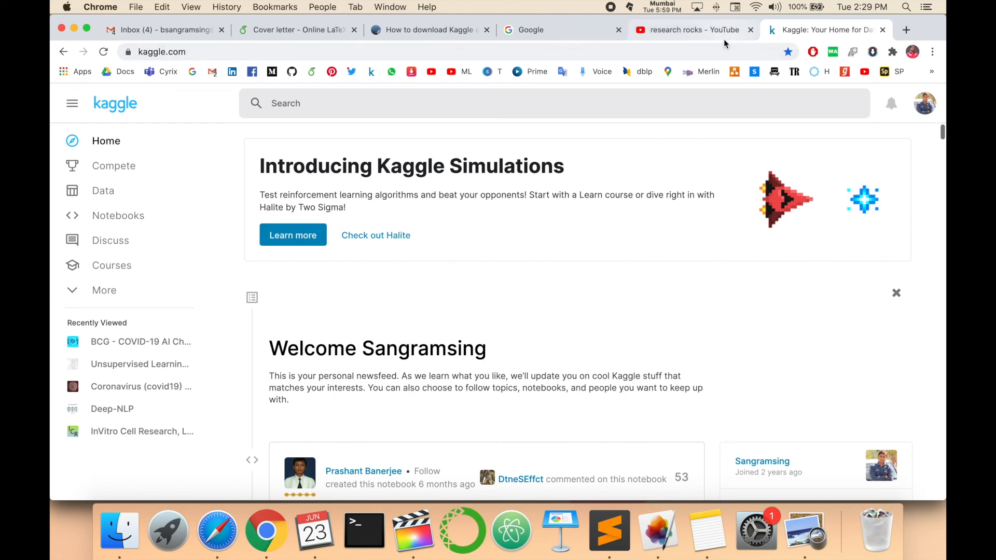
- Switch to the YouTube research rocks results and toggle the Research Rocks notification bell
left_click(689, 29)
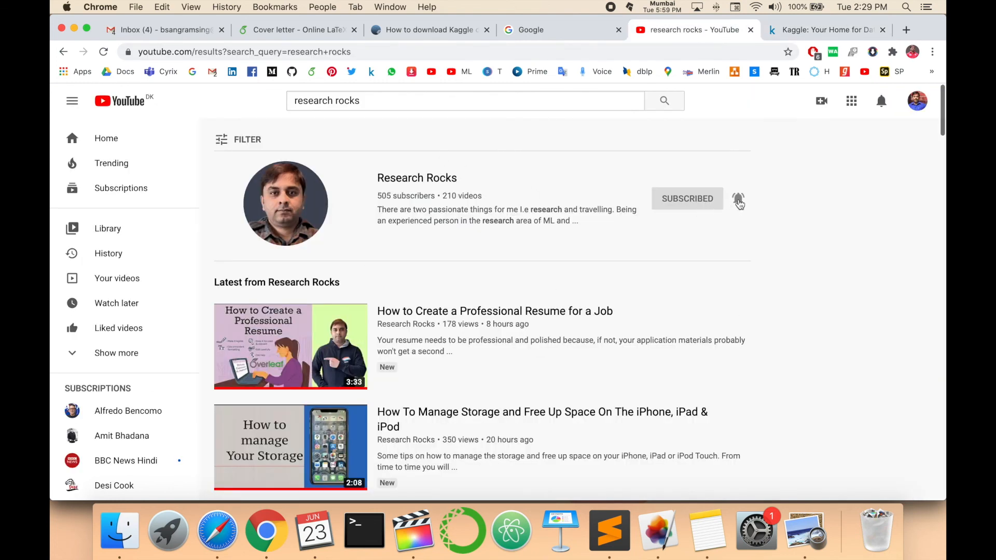
left_click(737, 198)
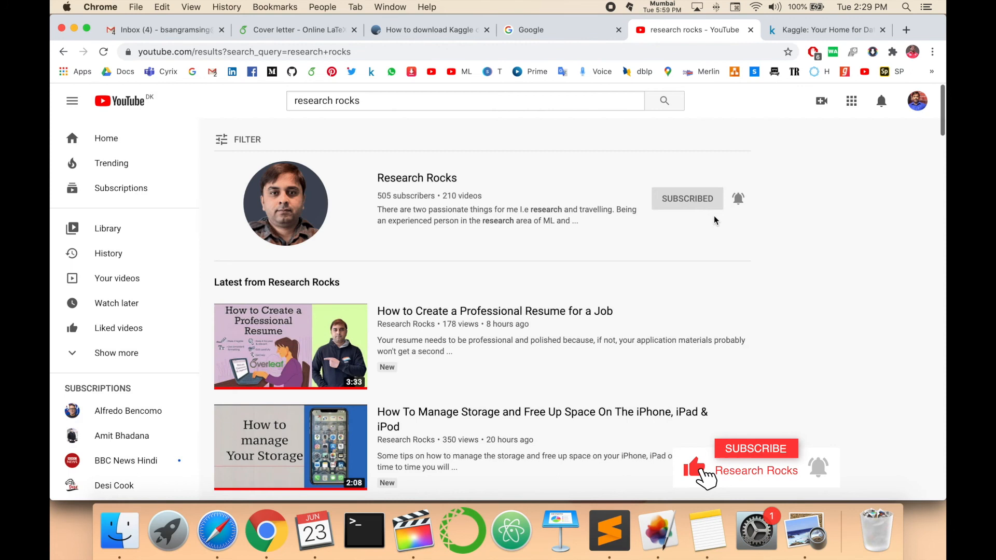